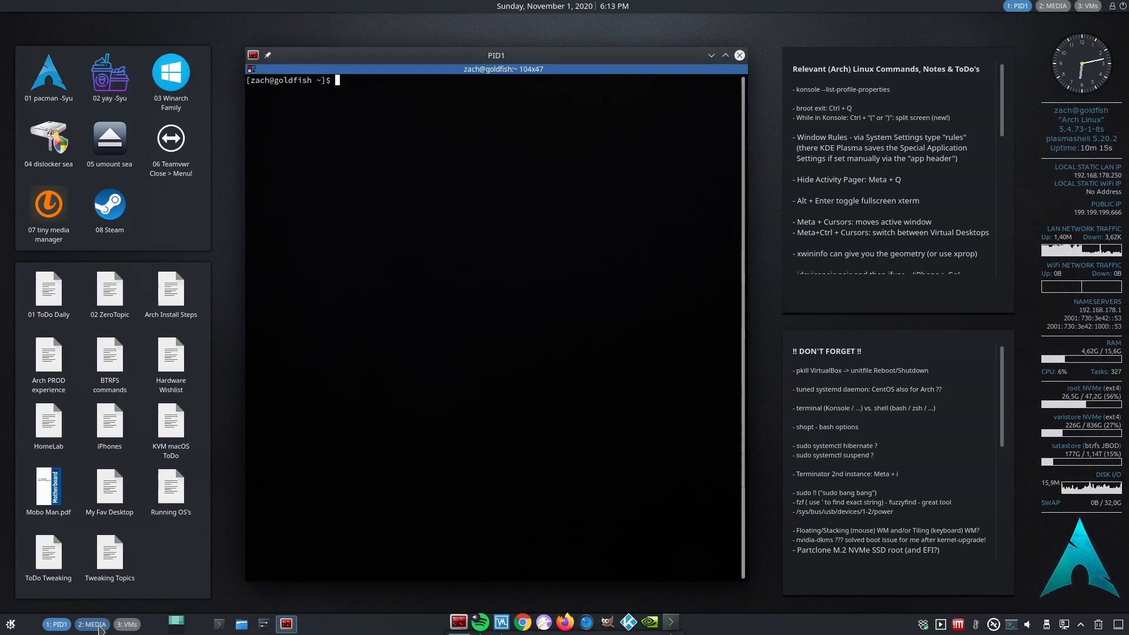
# - Visit the MEDIA desktop, then the VMs desktop with VirtualBox and Remmina
pyautogui.click(91, 624)
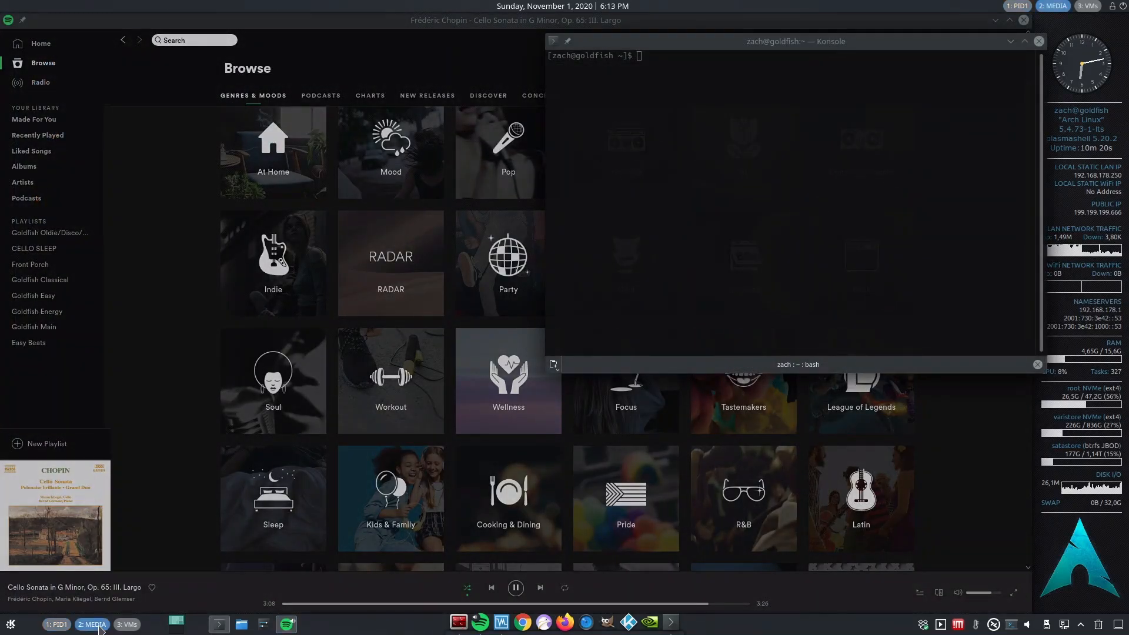
pyautogui.click(129, 625)
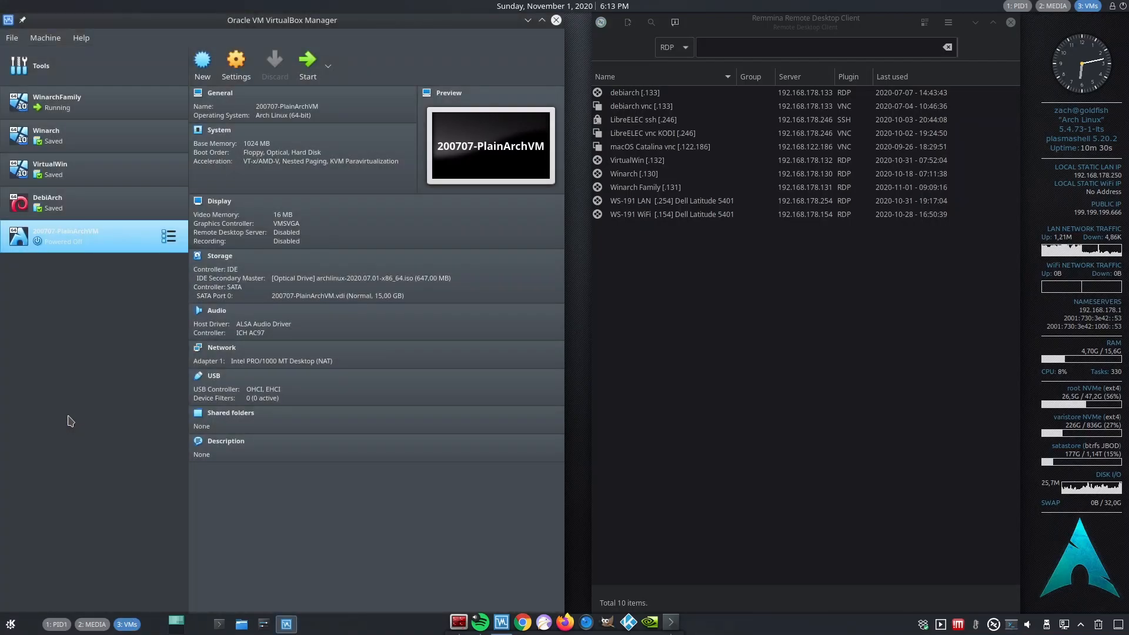
pyautogui.moveTo(60, 585)
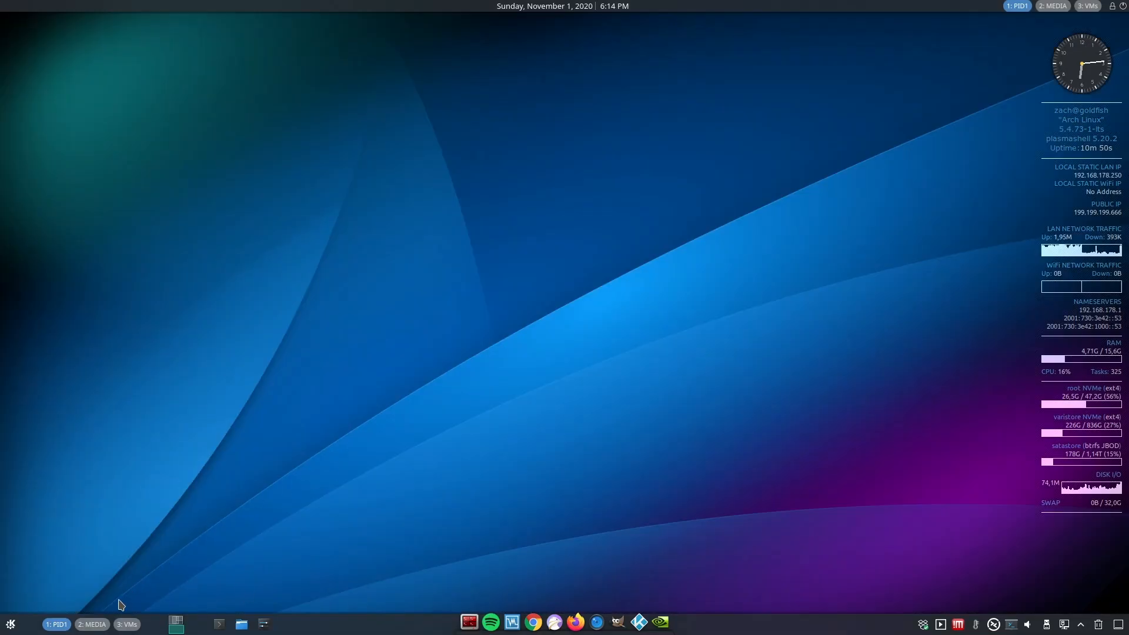
# - Open a Konsole window and run ls to list the home folder
pyautogui.click(123, 623)
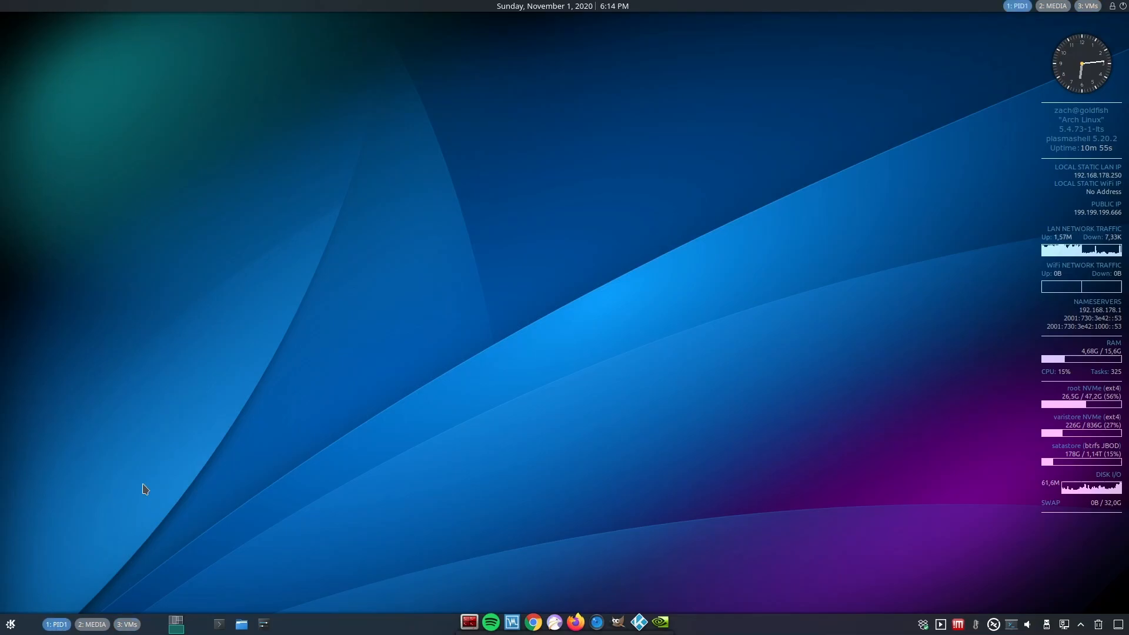
pyautogui.moveTo(553, 544)
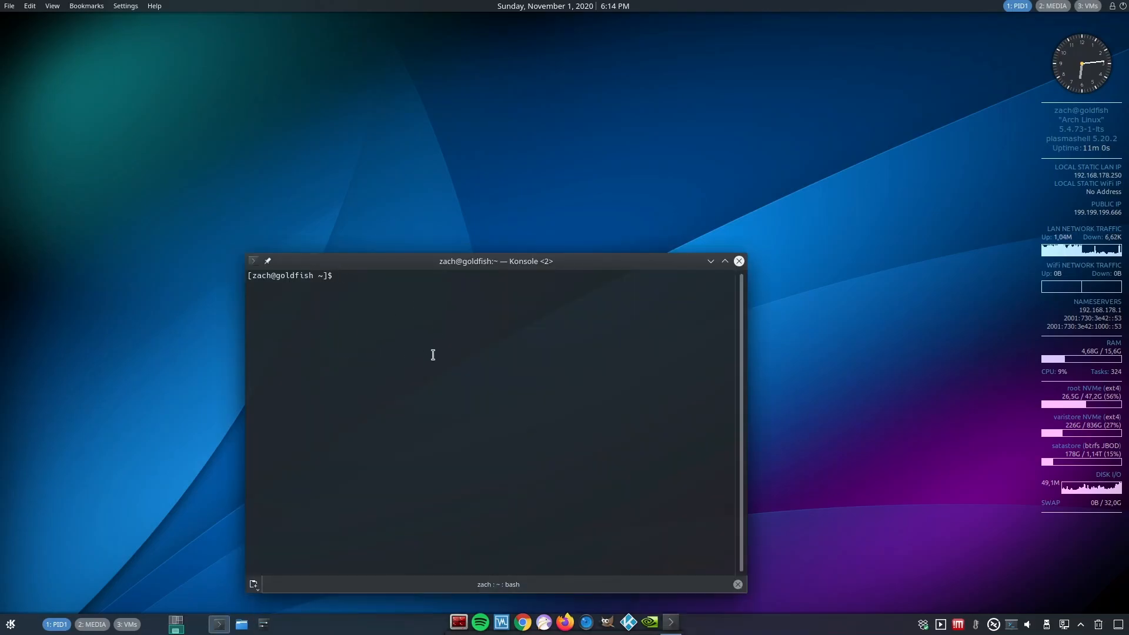
pyautogui.write('ls')
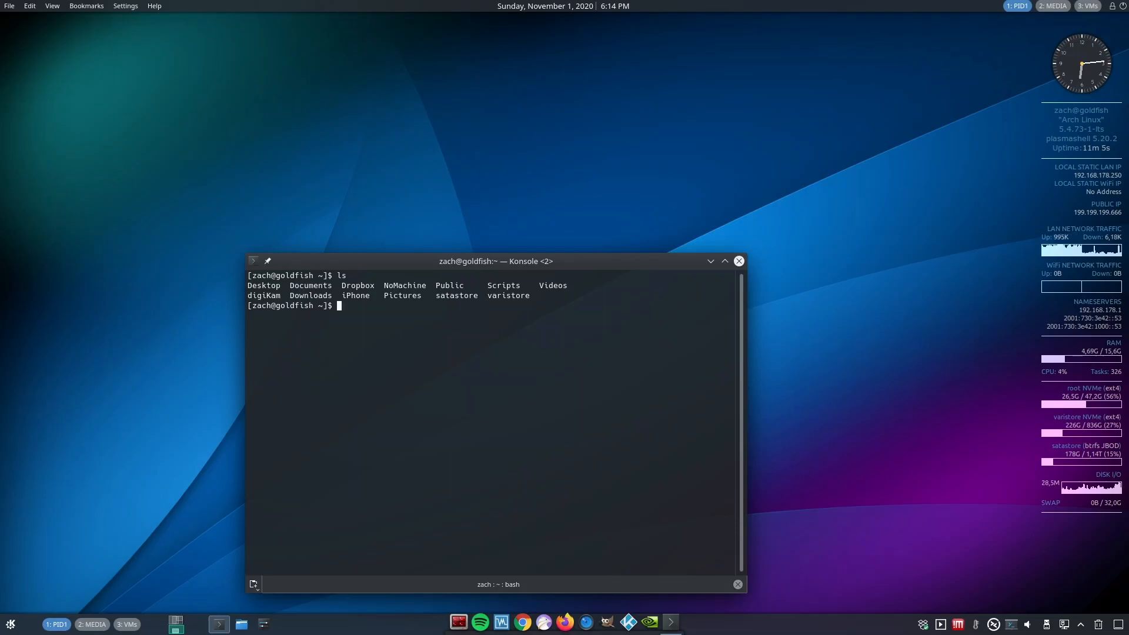
pyautogui.moveTo(427, 359)
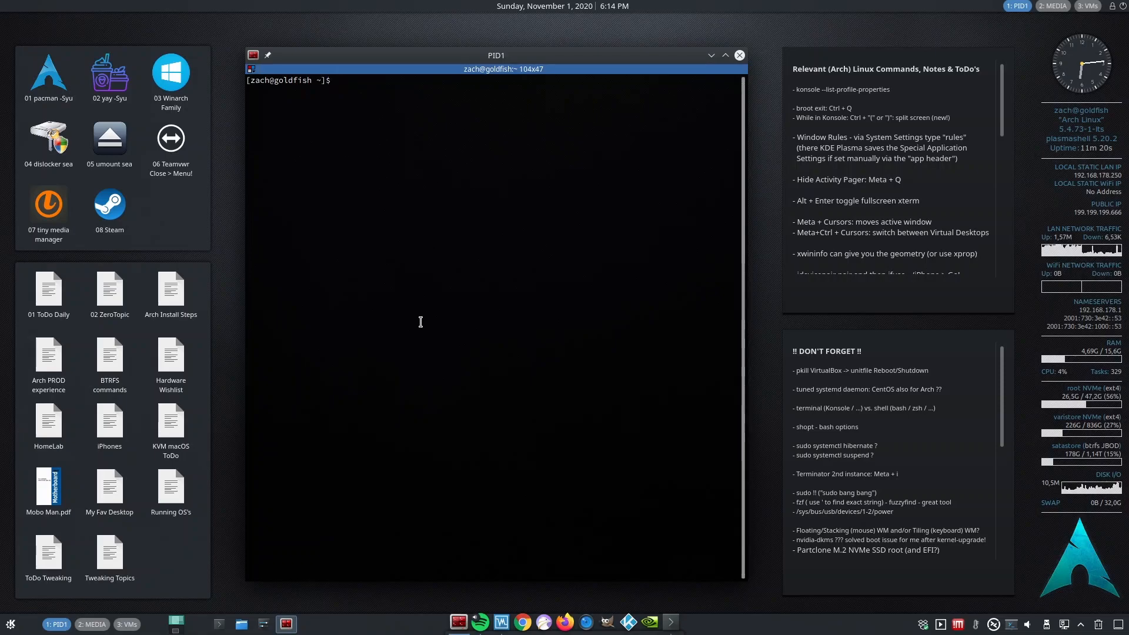
# - Launch Info Center from the launcher's Computer section and move its window lower
pyautogui.click(8, 622)
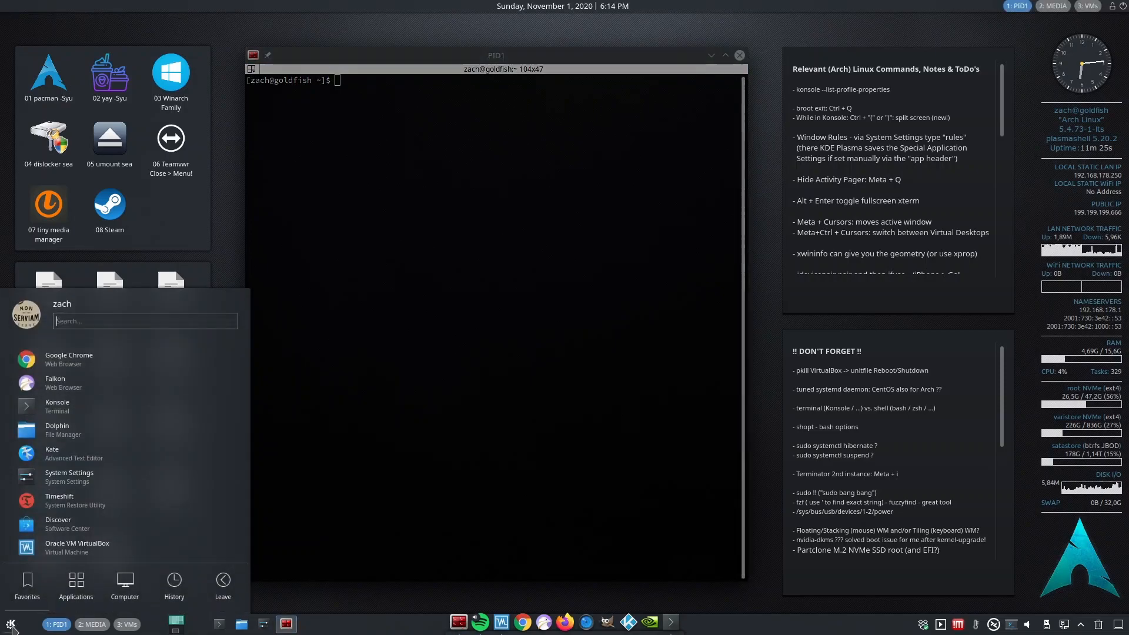
pyautogui.click(125, 581)
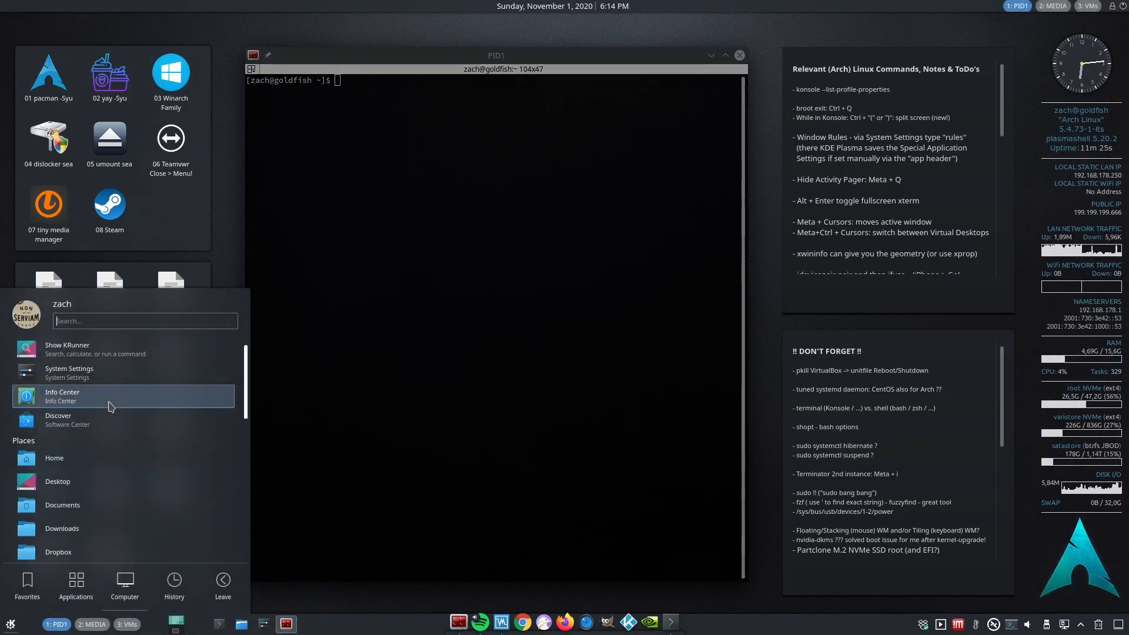
pyautogui.click(62, 397)
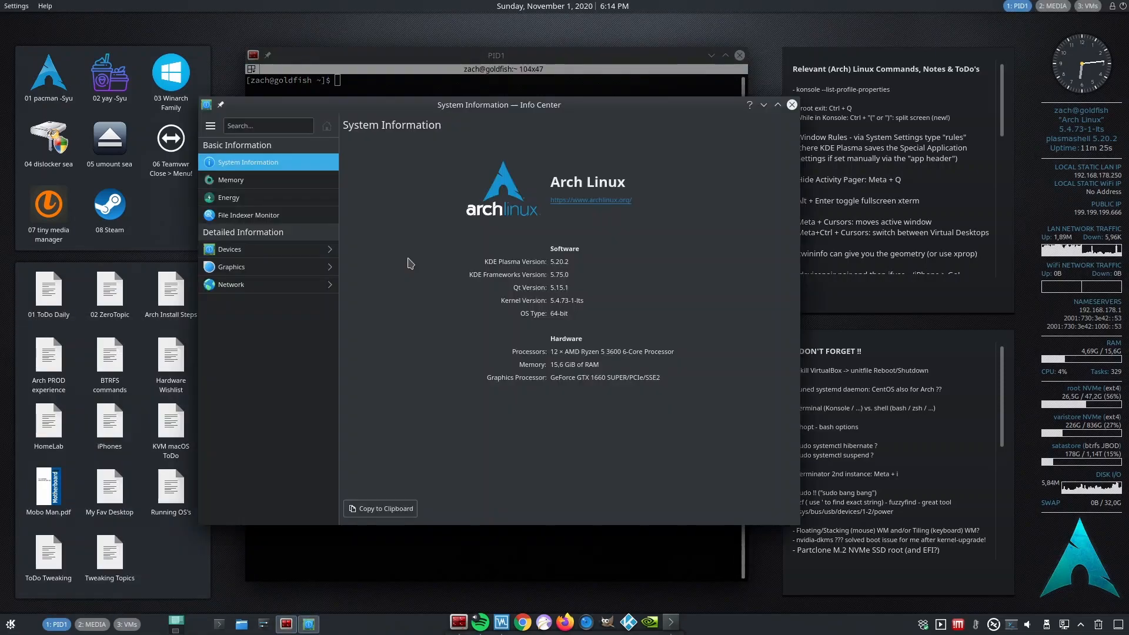
pyautogui.moveTo(498, 105); pyautogui.dragTo(519, 155)
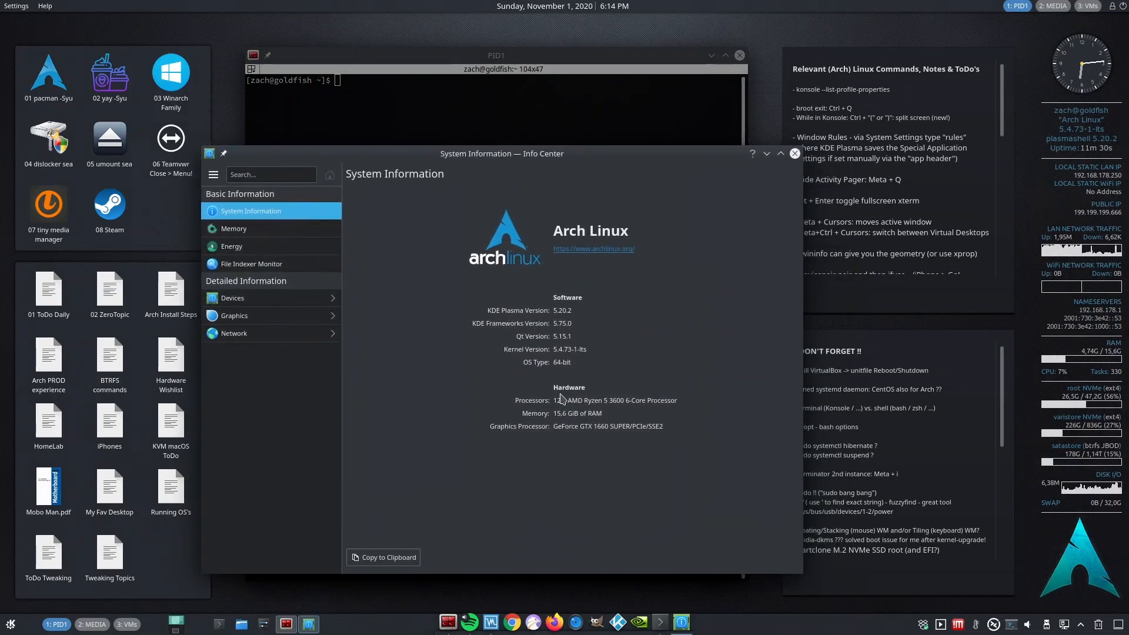
pyautogui.moveTo(589, 315)
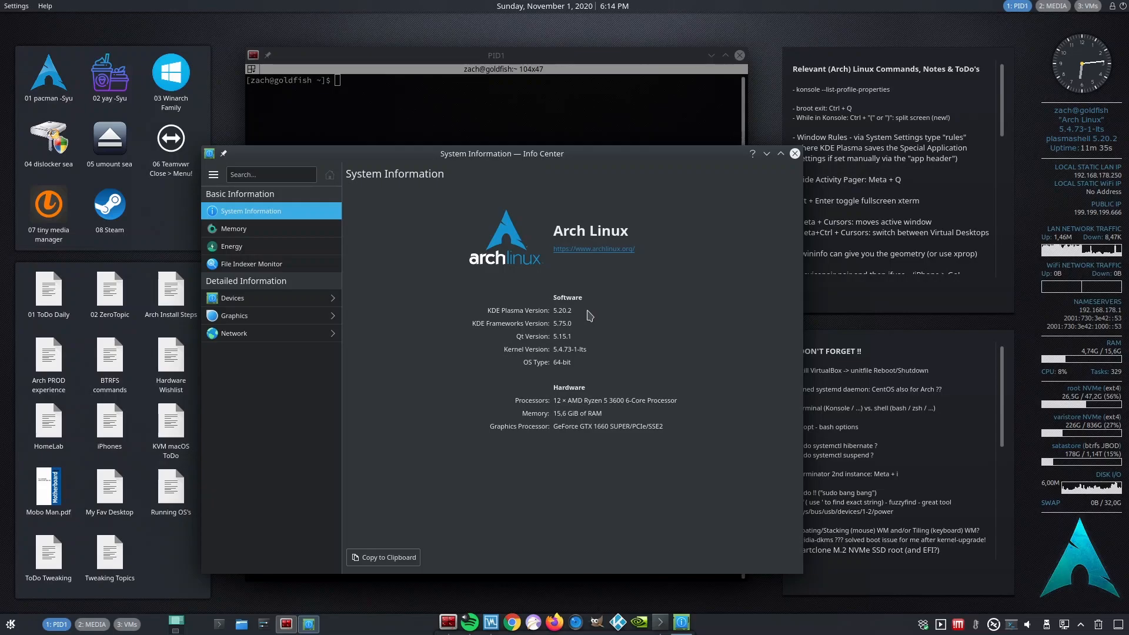
pyautogui.moveTo(590, 350)
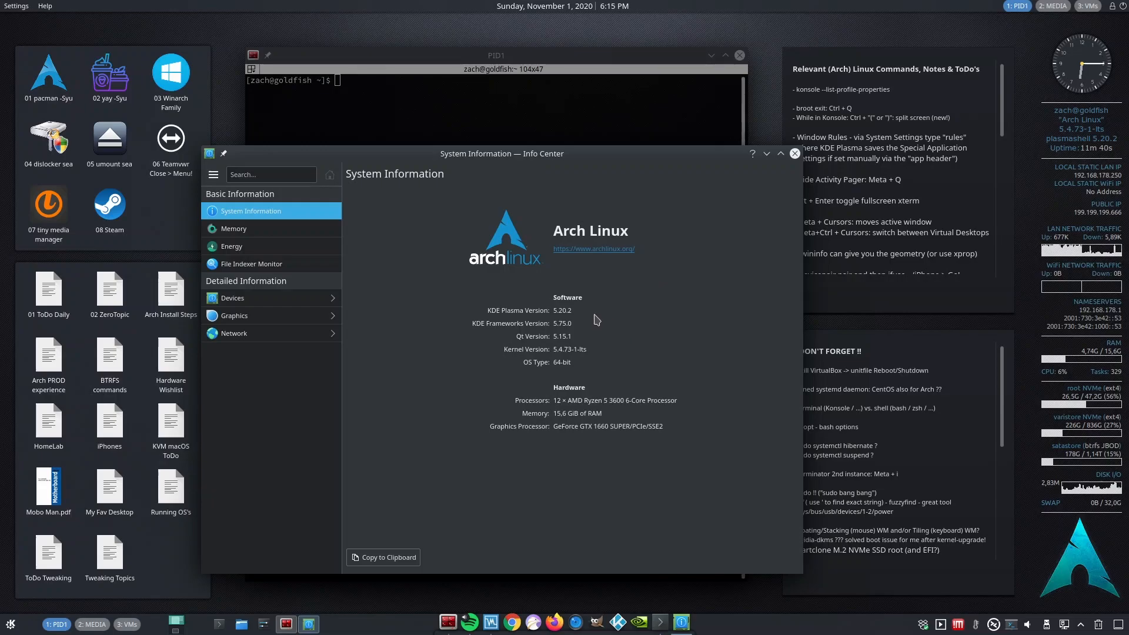
# - In the PID1 terminal, run pf to browse the 1083 installed packages, then quit
pyautogui.click(502, 55)
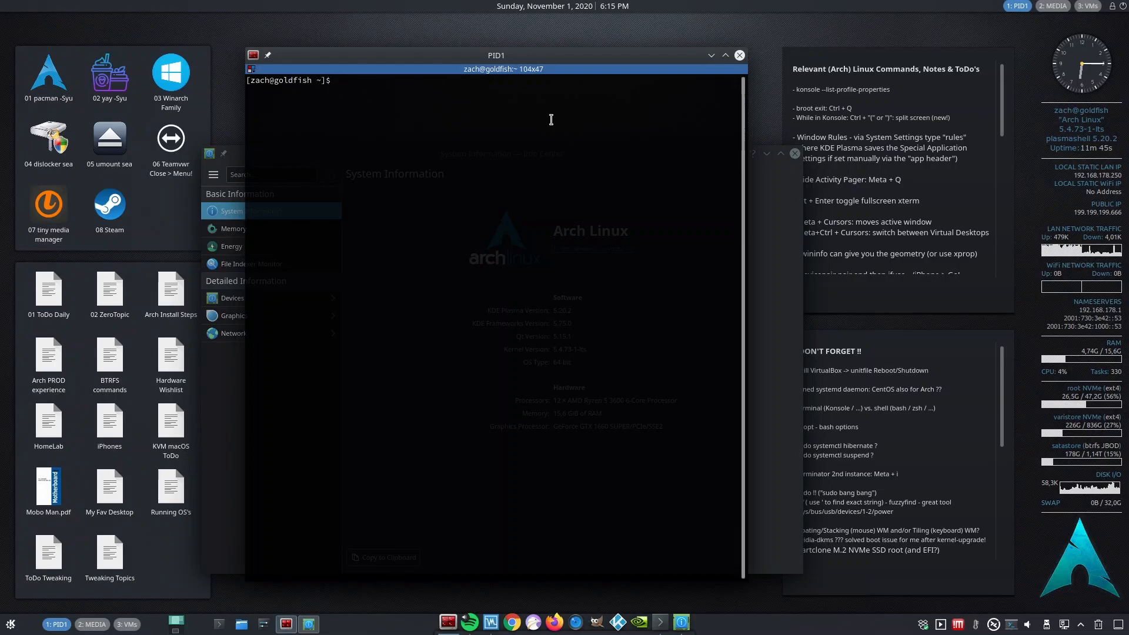
pyautogui.write('pf')
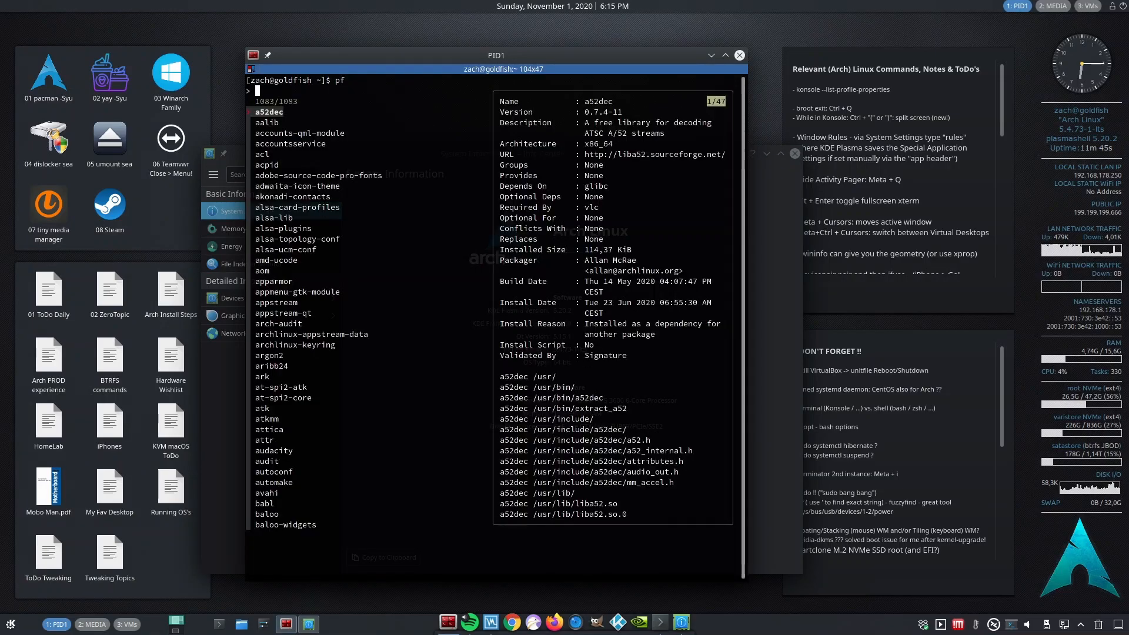
pyautogui.write('nv')
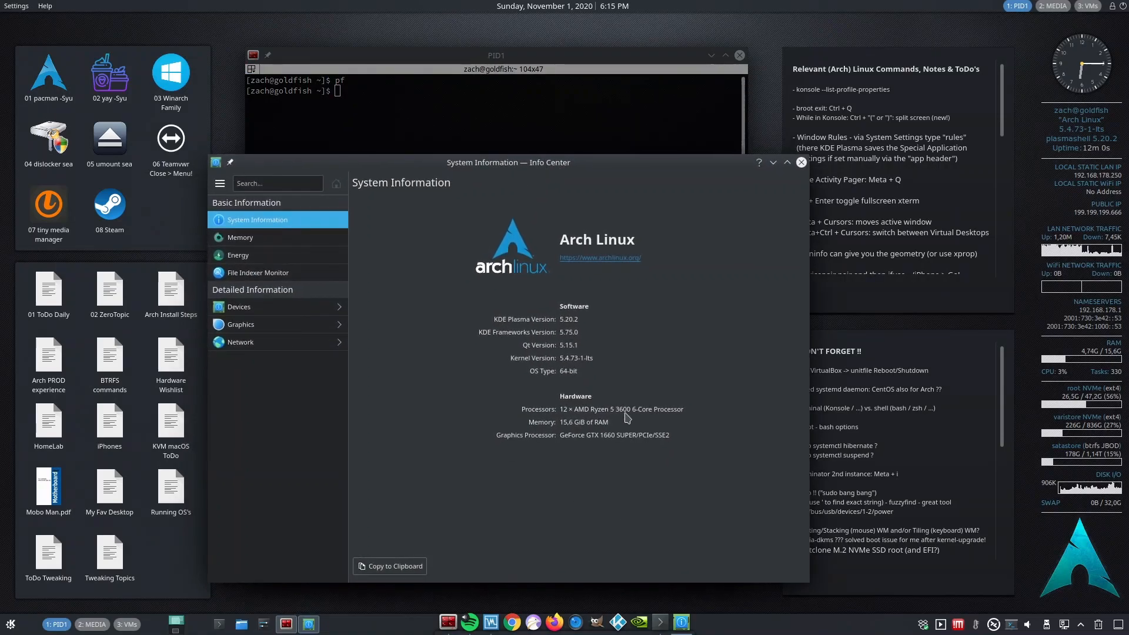
pyautogui.moveTo(462, 371)
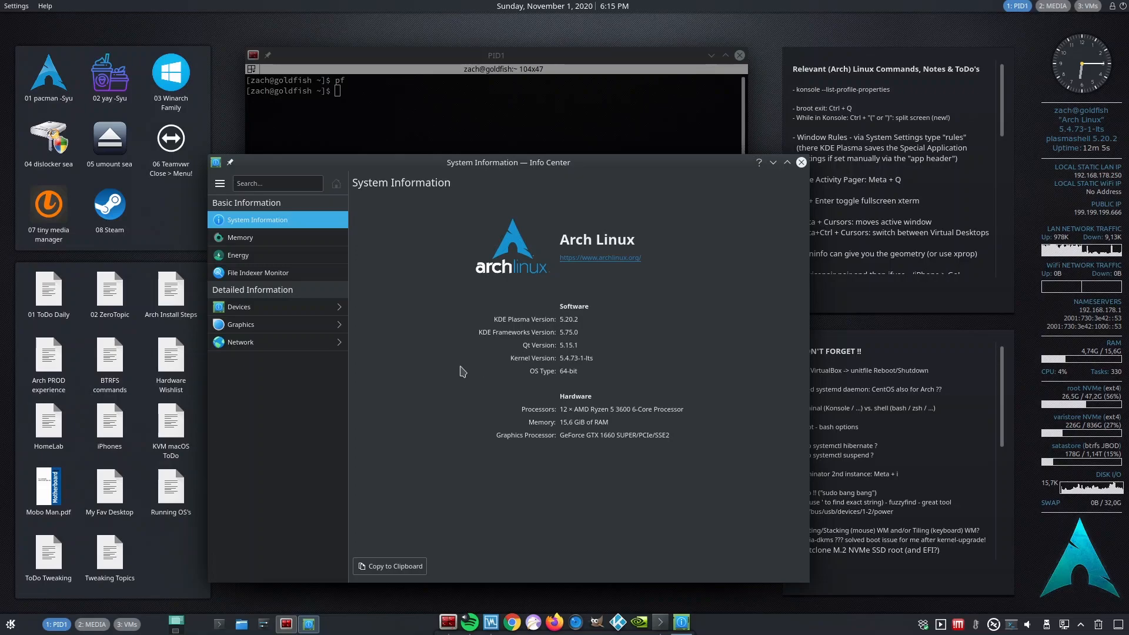
# - Open and dismiss the application launcher, then bring the PID1 terminal forward
pyautogui.click(10, 619)
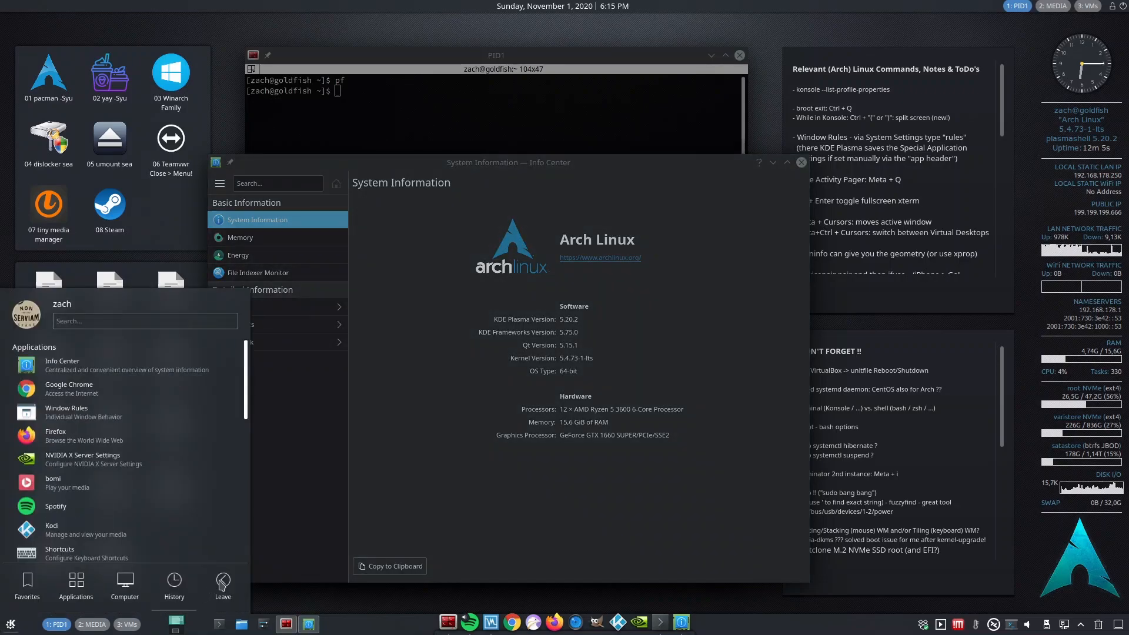
pyautogui.click(222, 584)
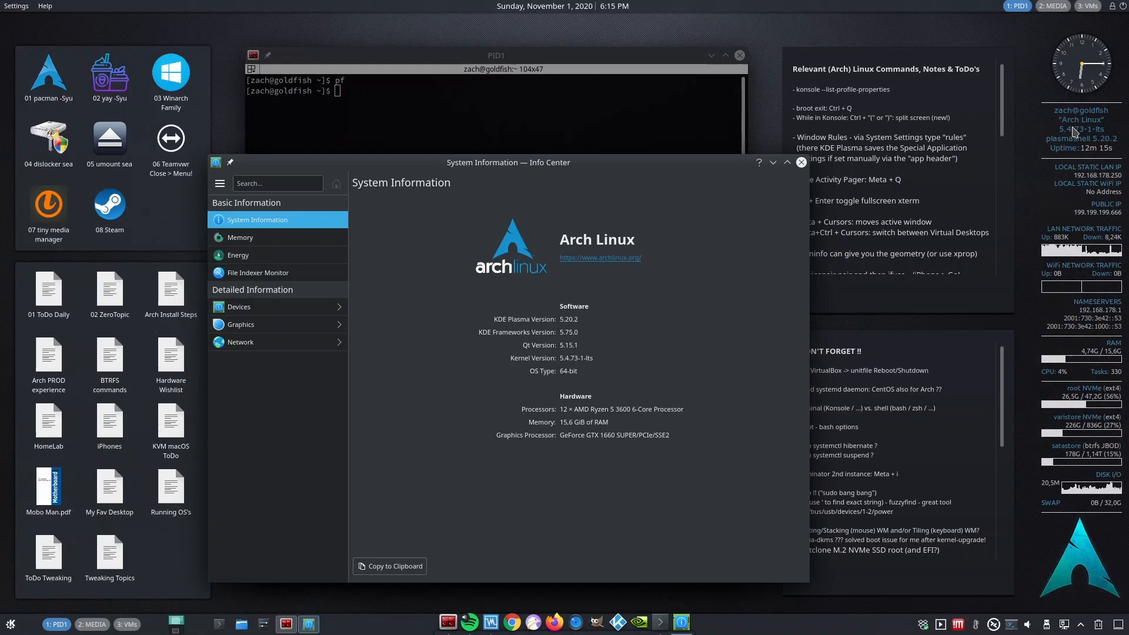
pyautogui.moveTo(1121, 159)
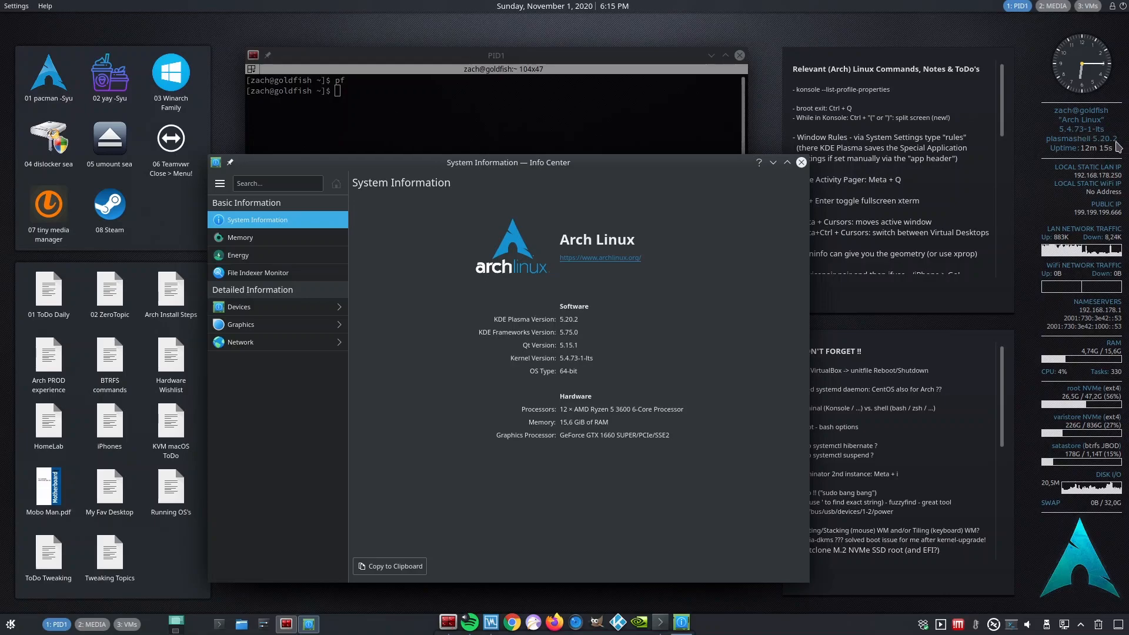
pyautogui.moveTo(647, 324)
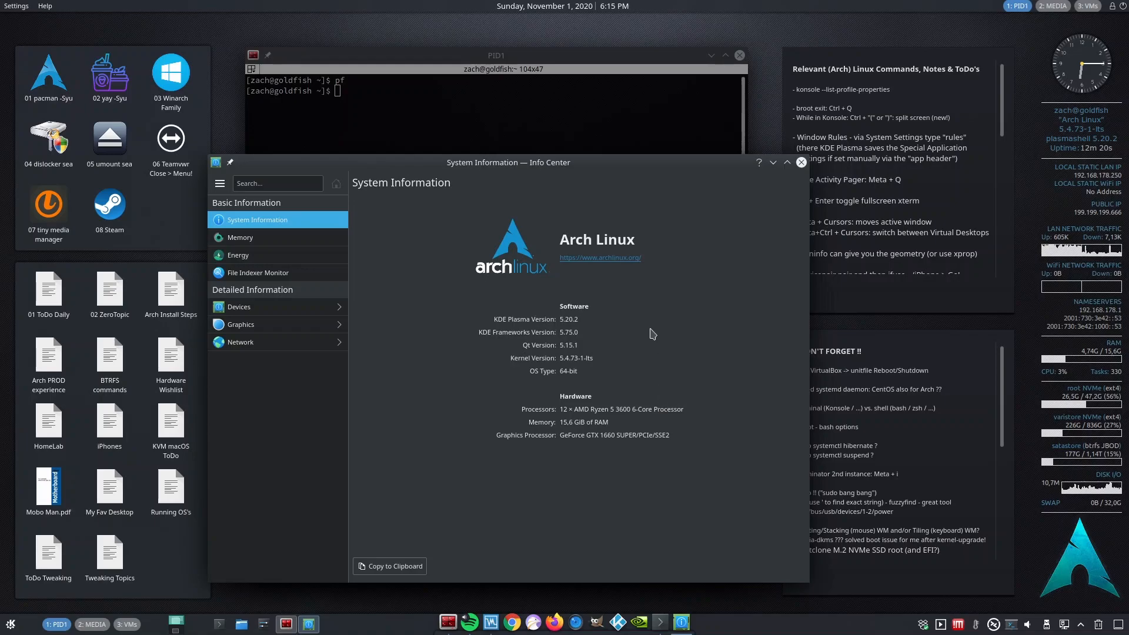
pyautogui.moveTo(597, 461)
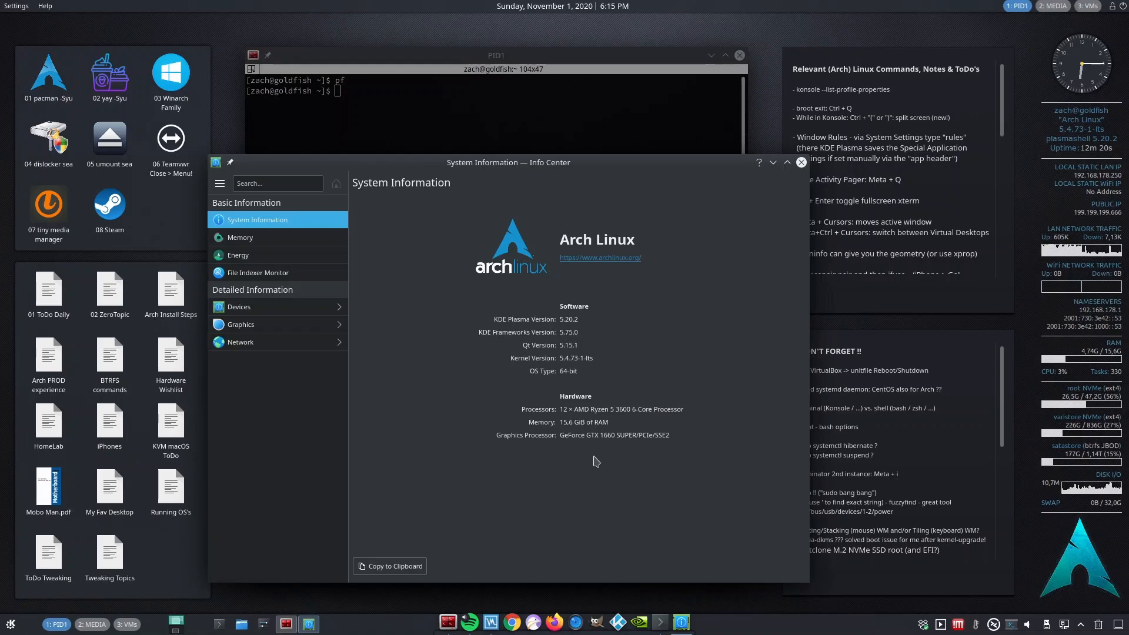
pyautogui.moveTo(640, 406)
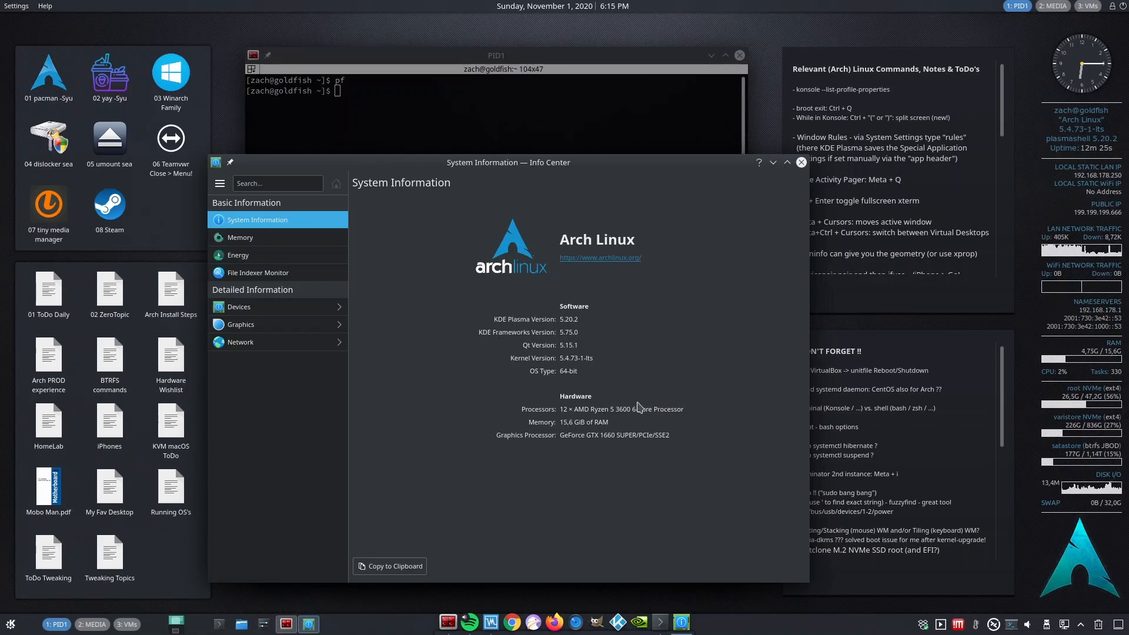
pyautogui.moveTo(638, 296)
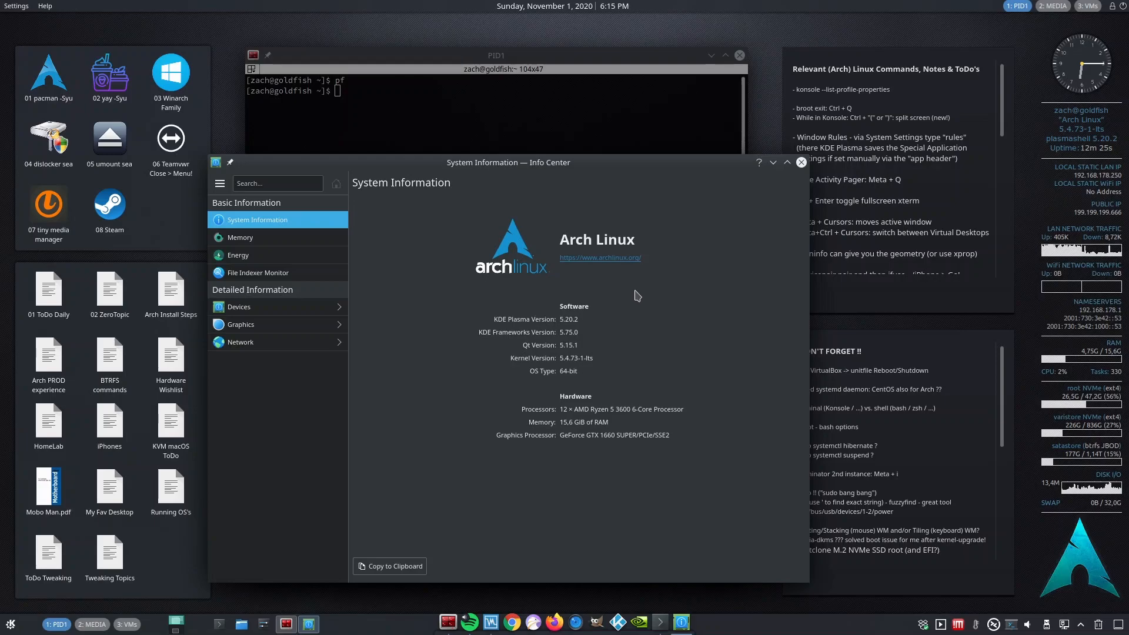
pyautogui.click(496, 55)
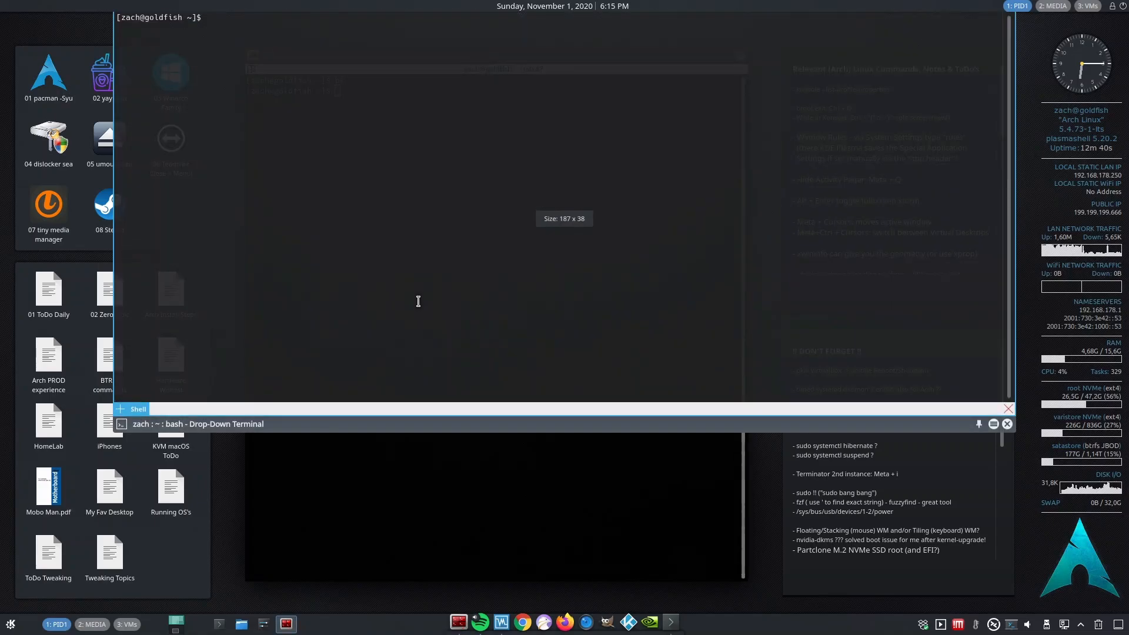
# - Run lsblk in Yakuake to list drives, partitions, filesystems, sizes and mount points
pyautogui.write('lsblkk')
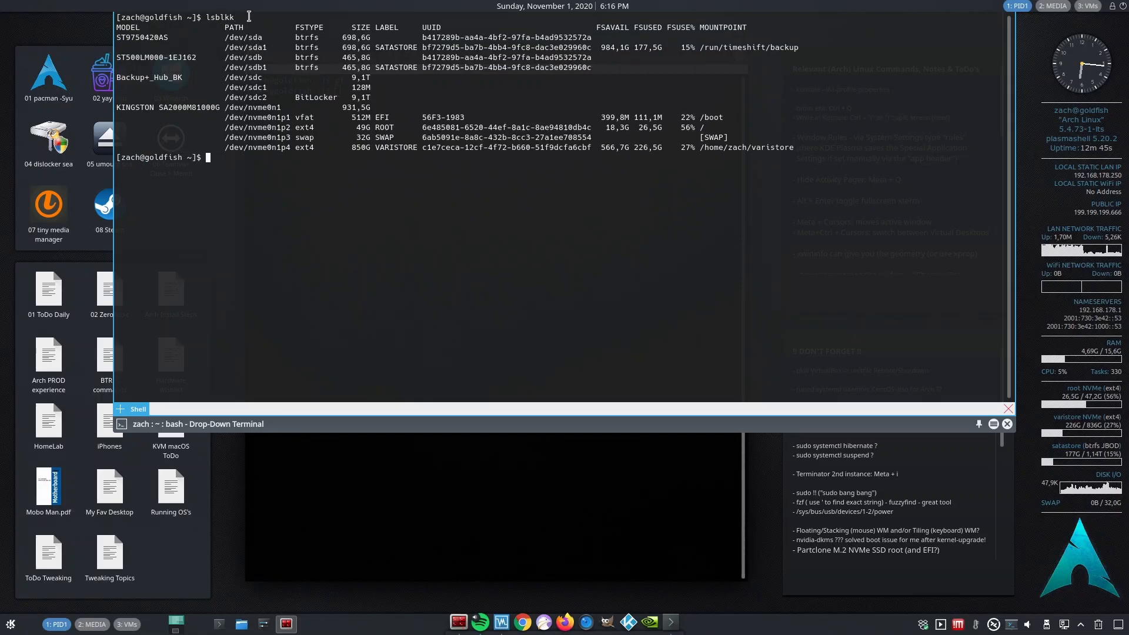
pyautogui.moveTo(420, 277)
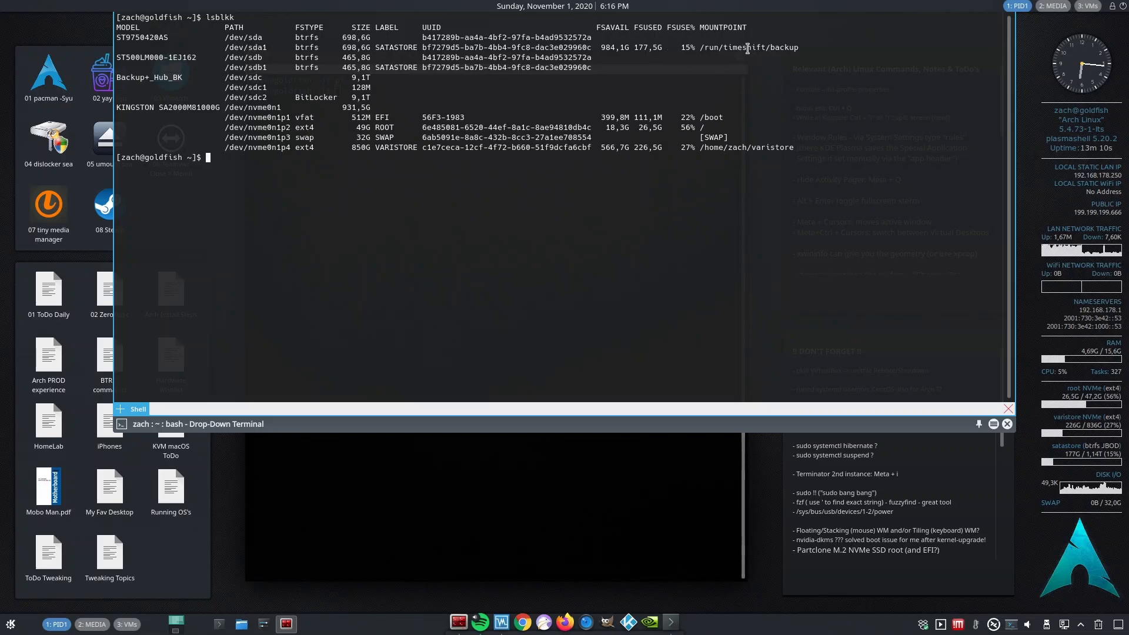
pyautogui.moveTo(595, 137)
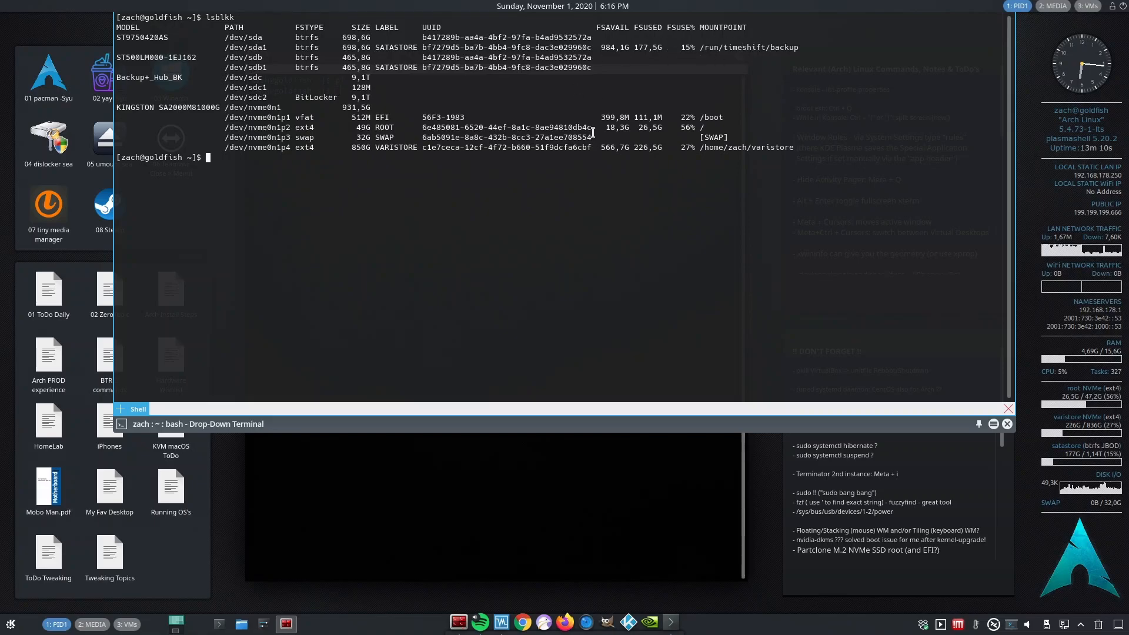
pyautogui.moveTo(363, 117)
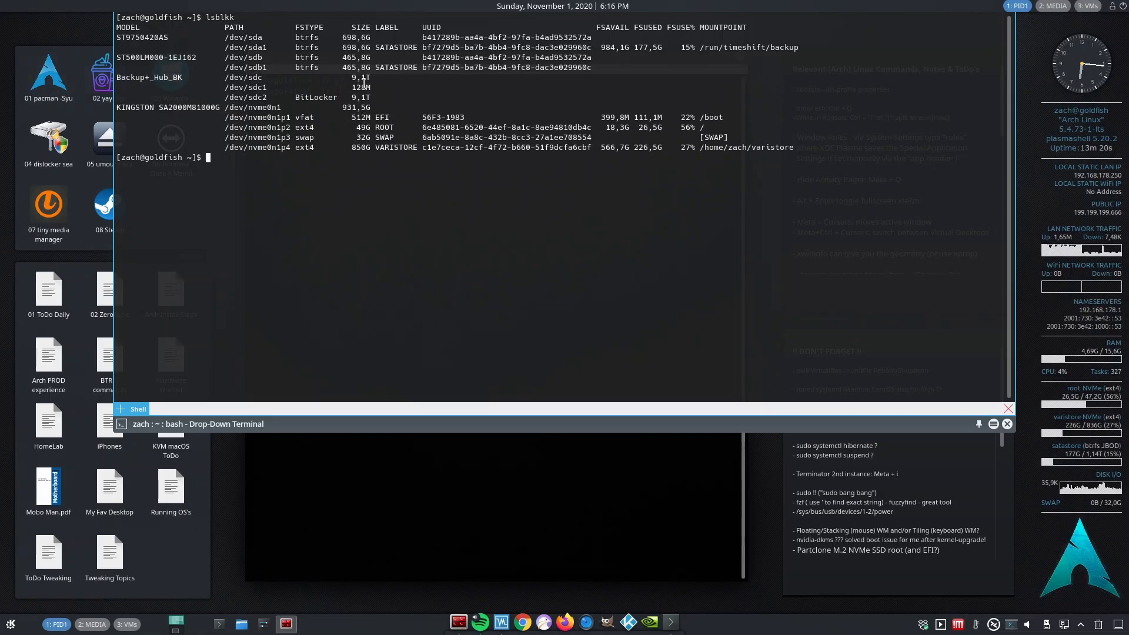
pyautogui.moveTo(395, 80)
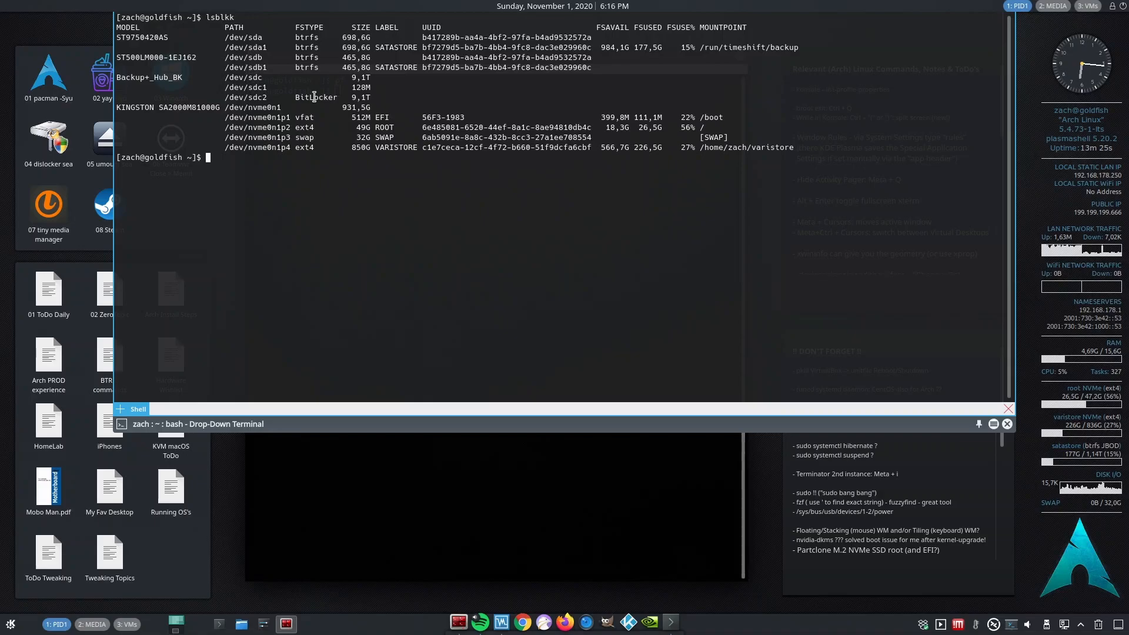
pyautogui.moveTo(516, 452)
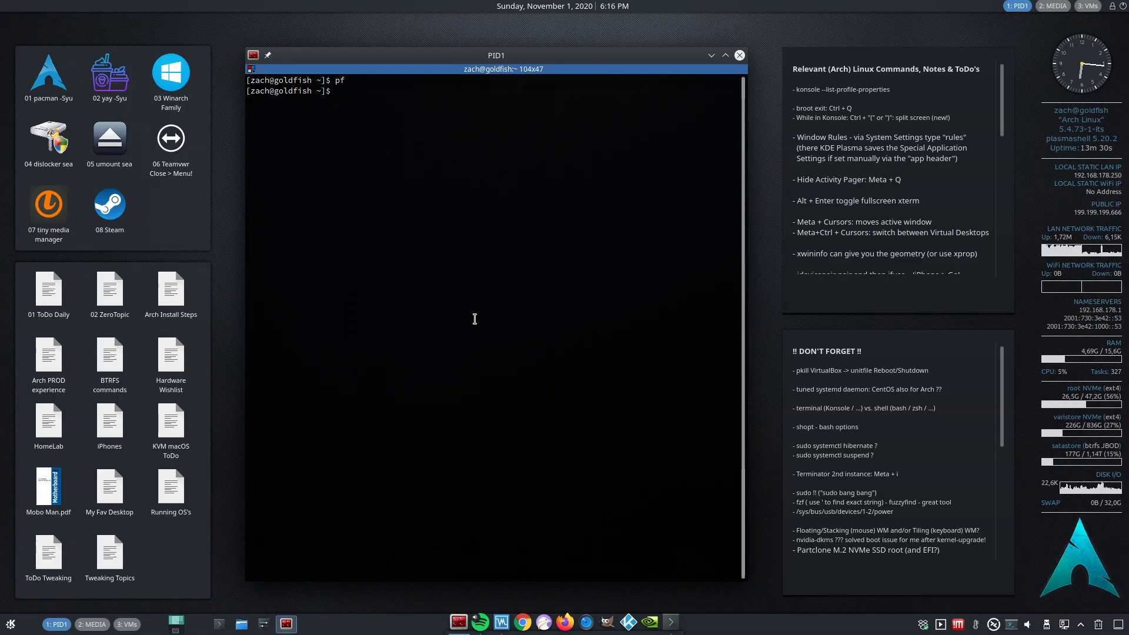
pyautogui.moveTo(487, 300)
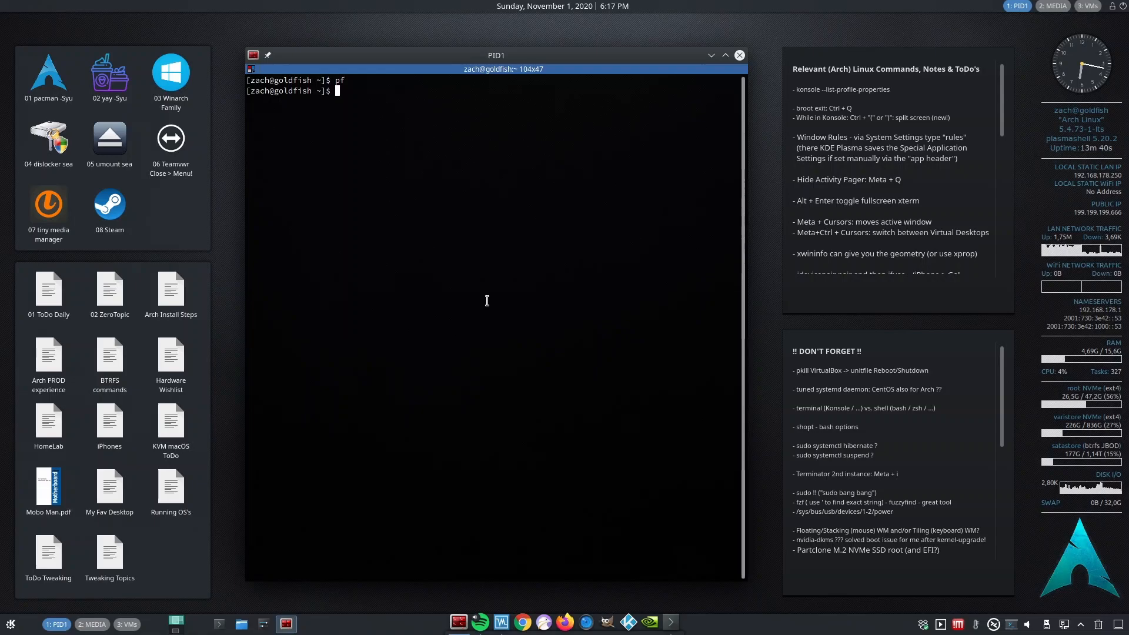
# - Show the launcher's Leave options: lock, log out, sleep, hibernate, restart, shut down
pyautogui.click(109, 554)
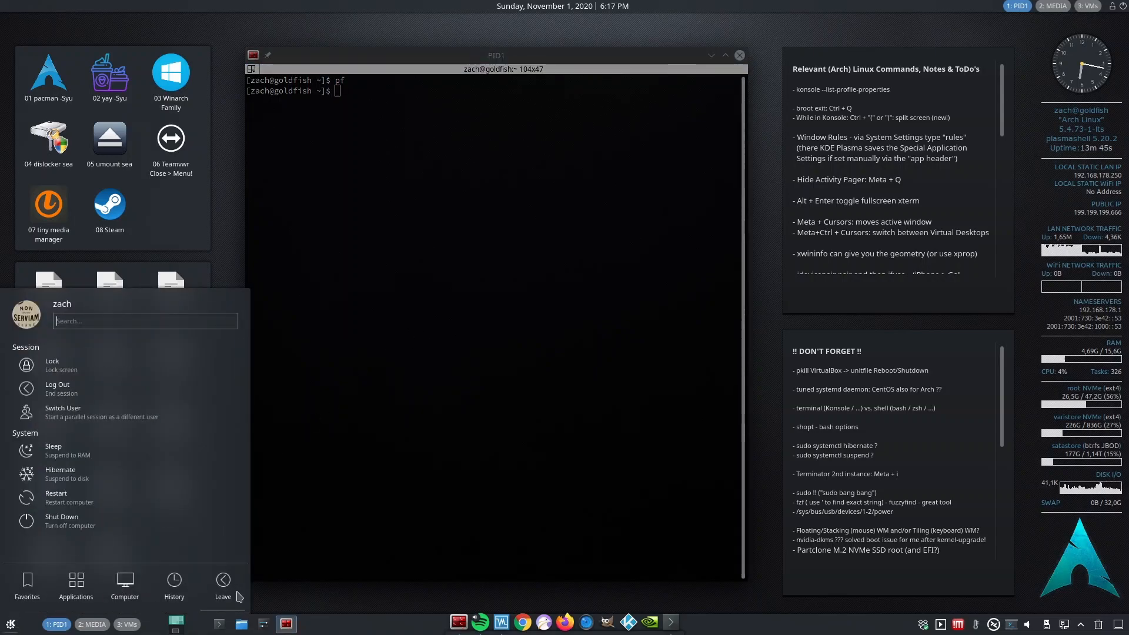
pyautogui.moveTo(124, 375)
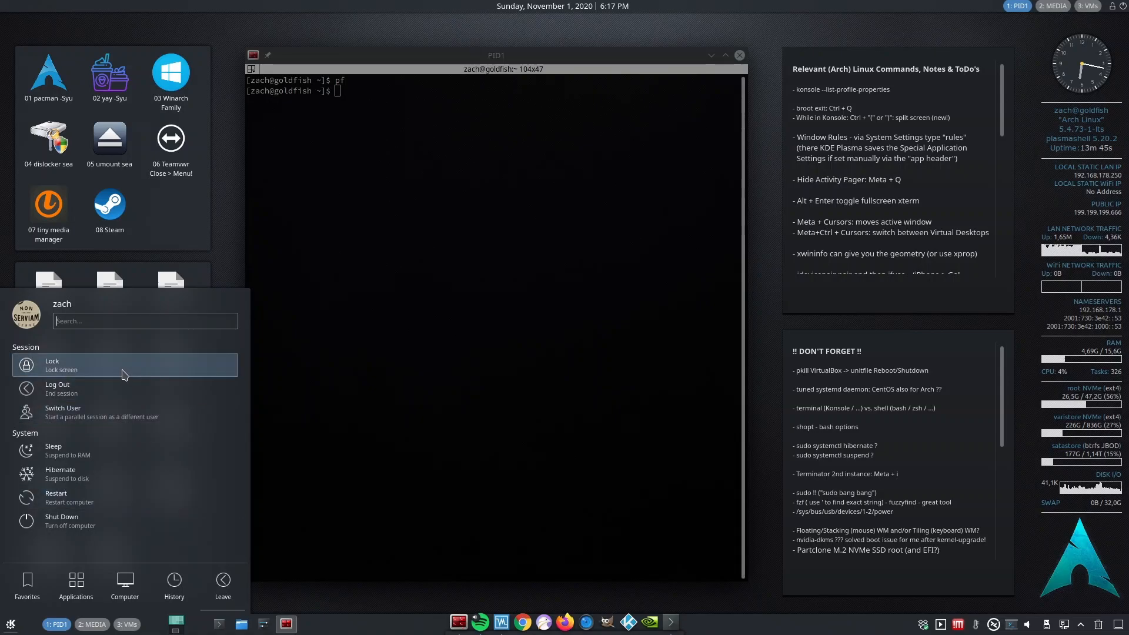